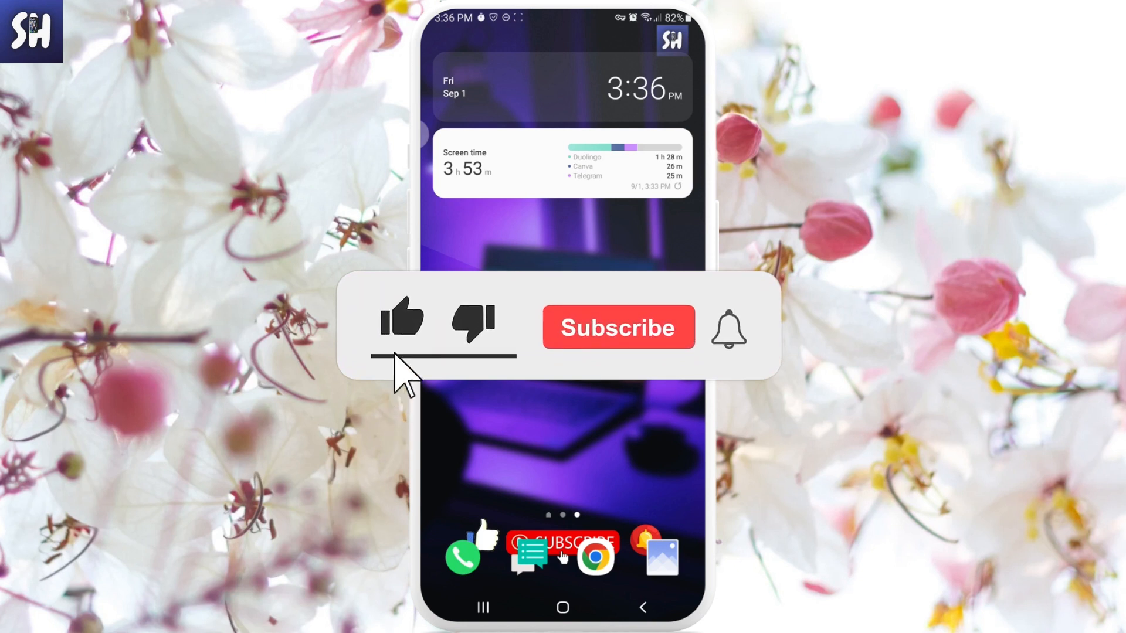
Launch the Settings app from the home screen.
click(617, 327)
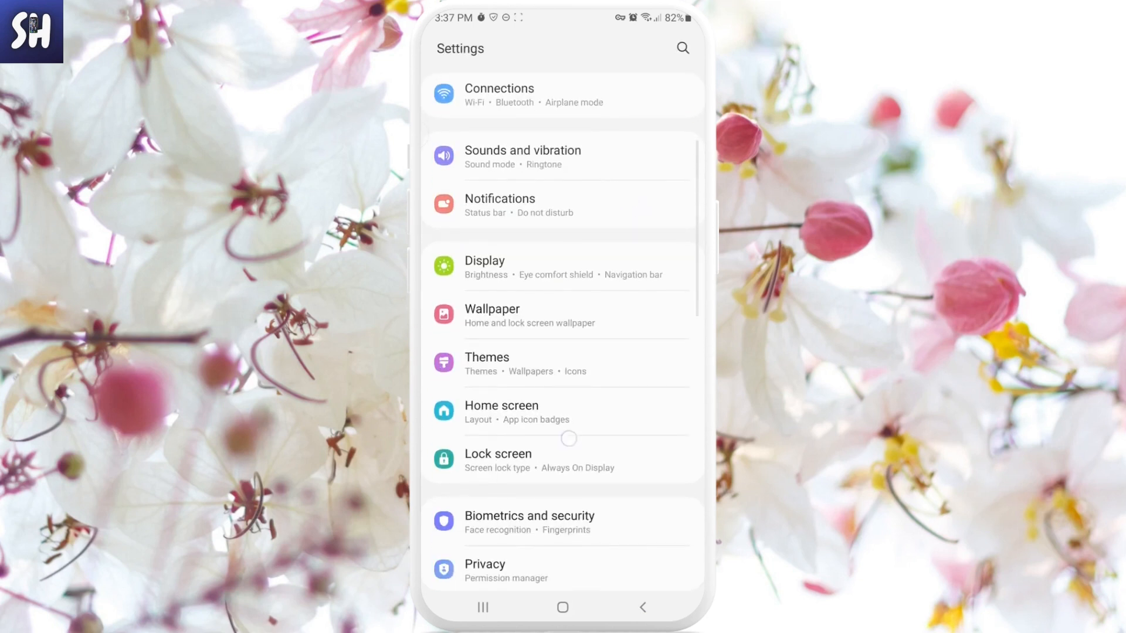
Go to the Accounts and backup page further down the Settings list.
scroll(down, 3)
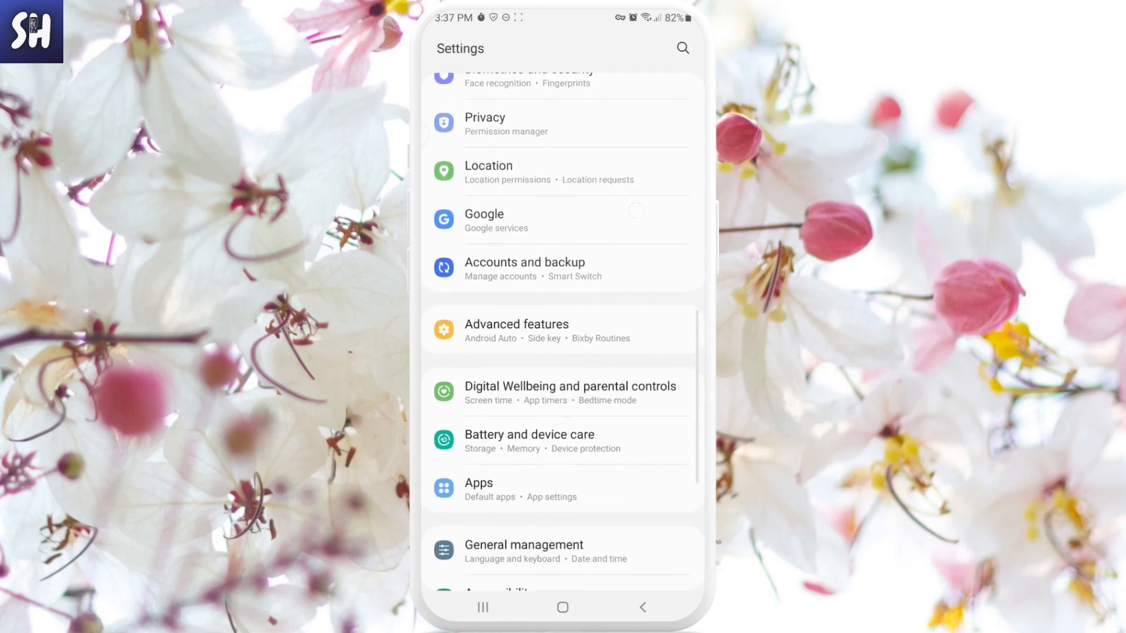
scroll(down, 3)
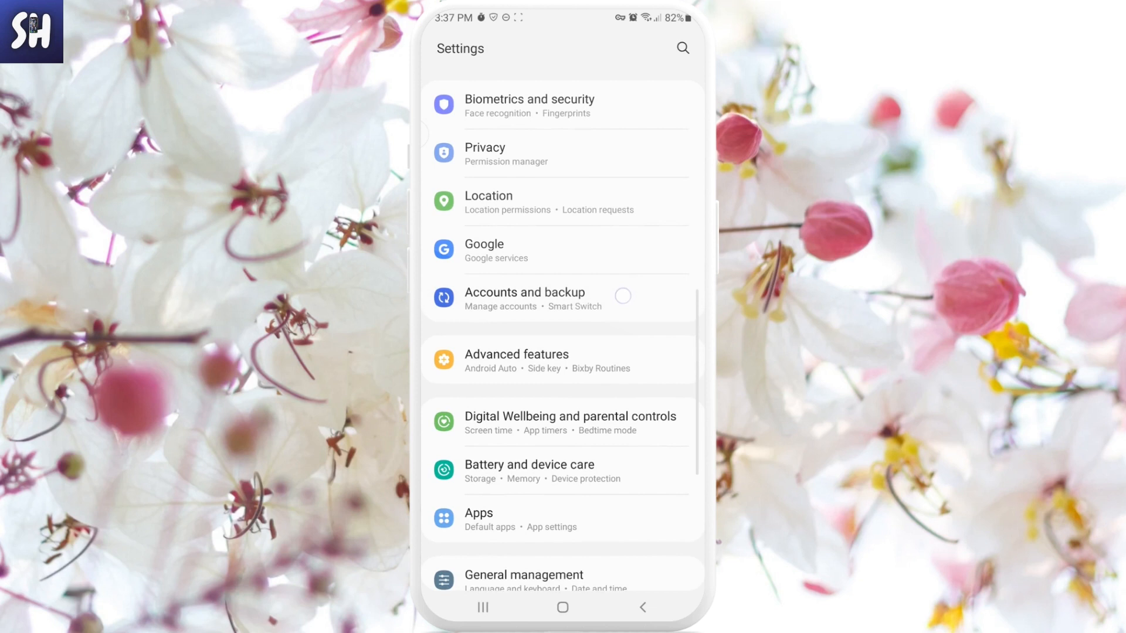
scroll(down, 3)
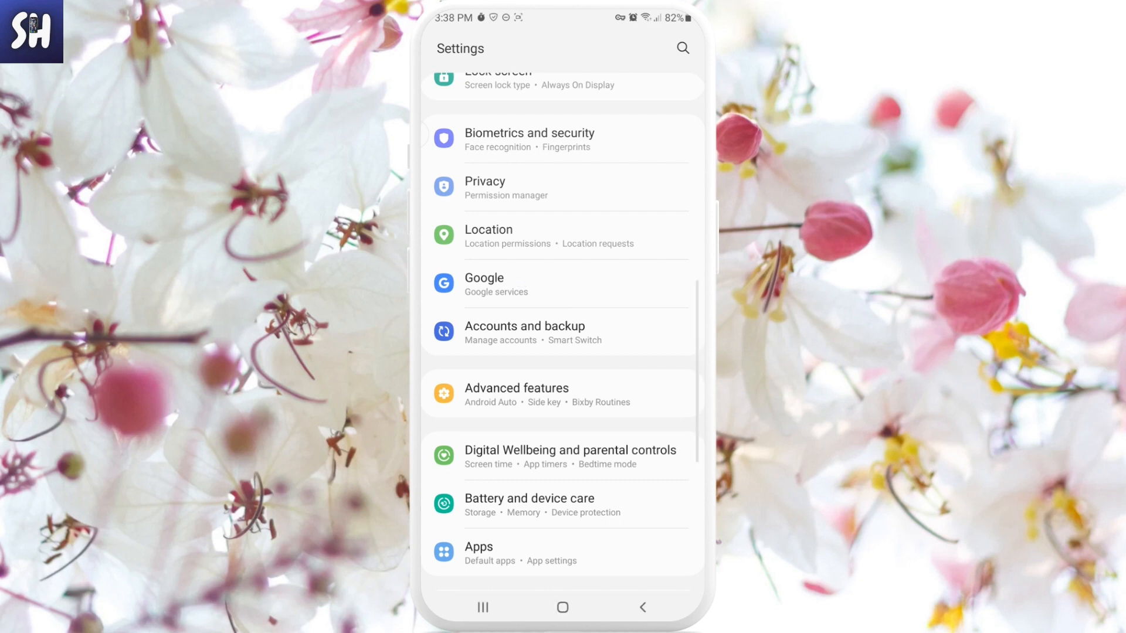
click(524, 332)
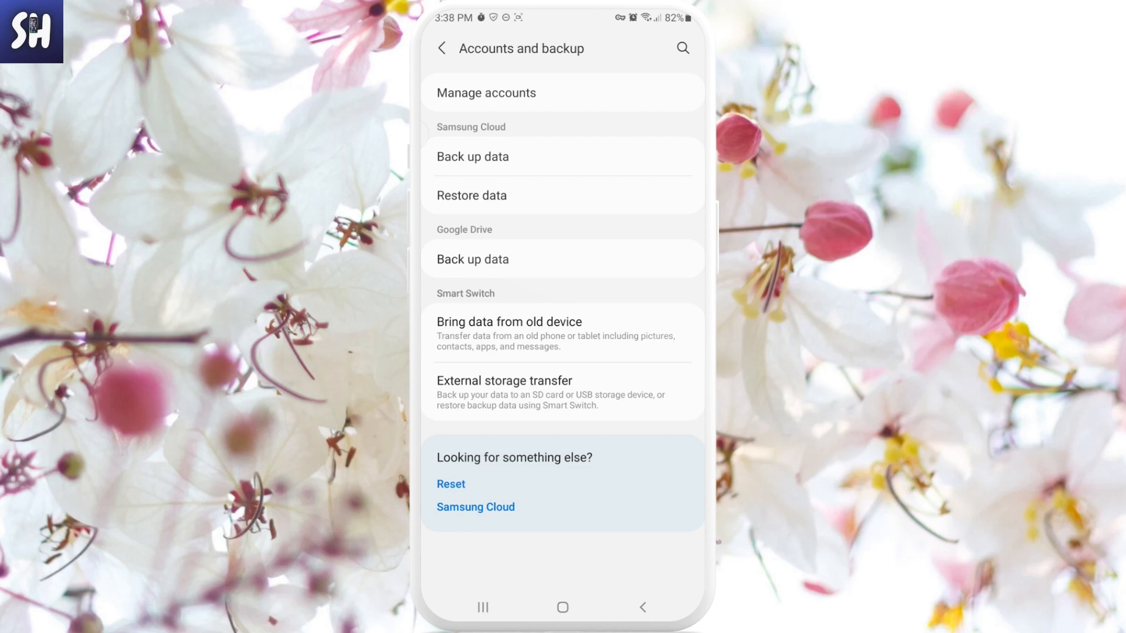
click(487, 92)
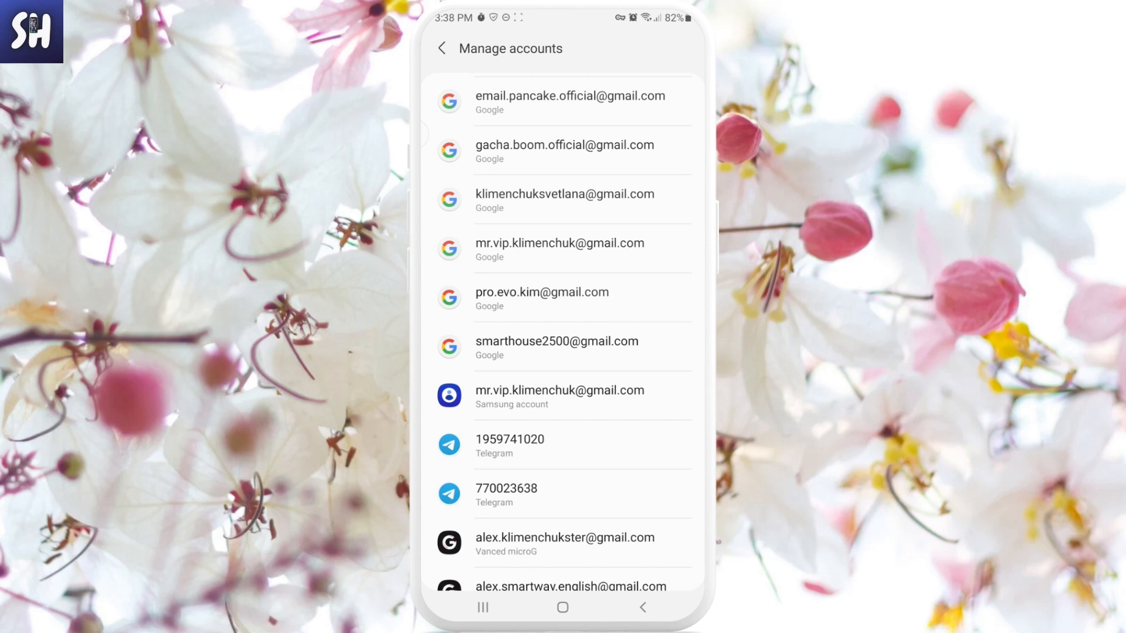
click(559, 395)
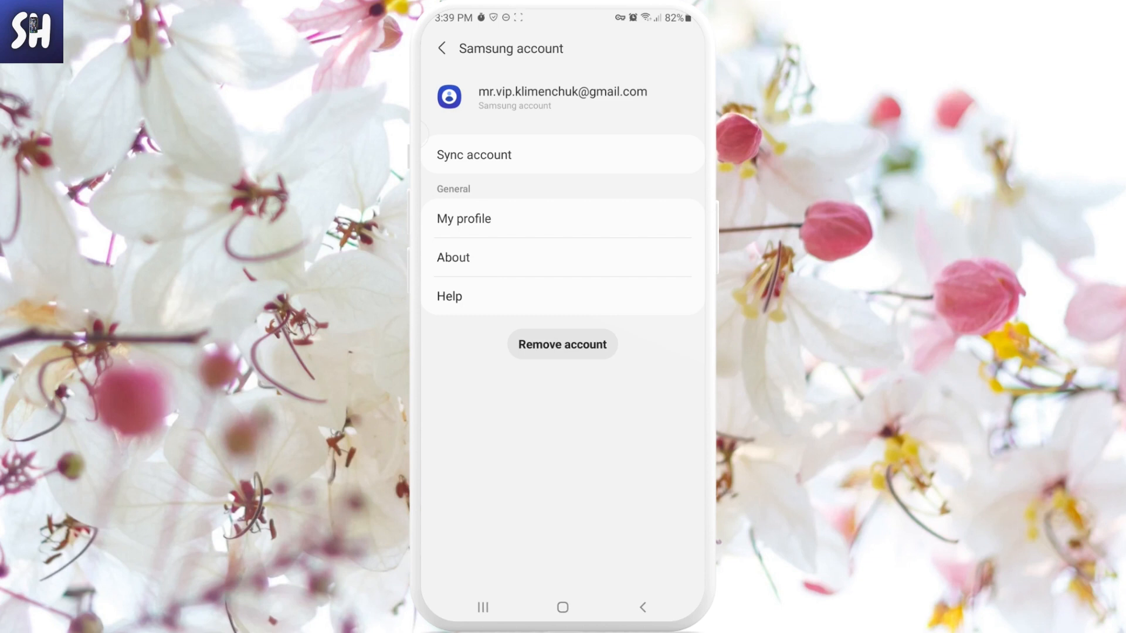
click(442, 48)
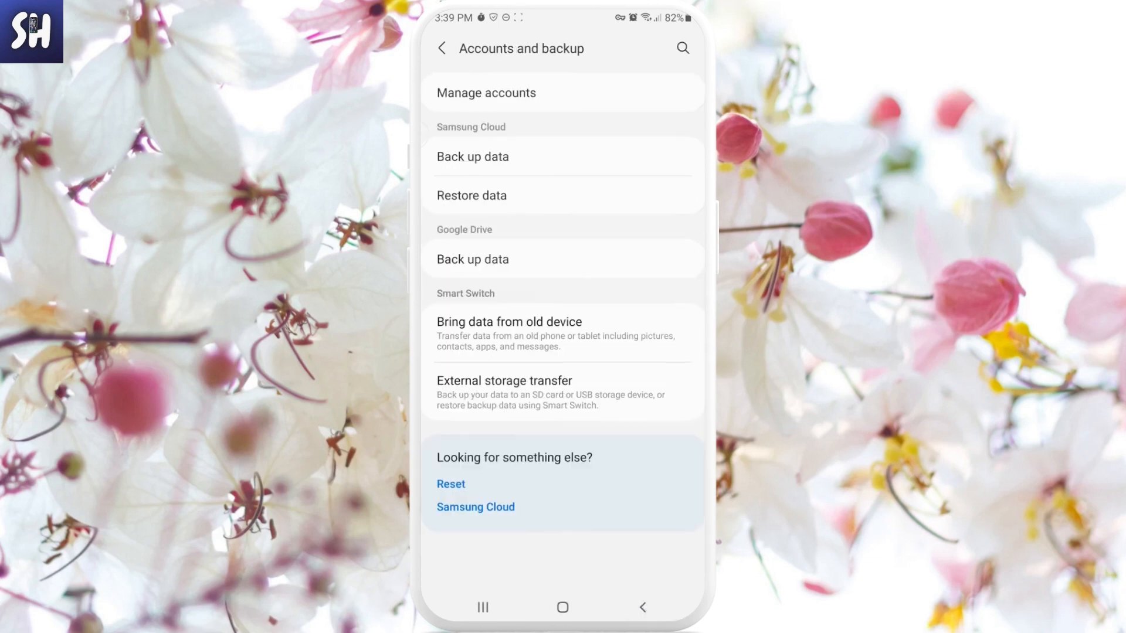
Enter the Samsung account profile page and reveal its apps and features list.
click(442, 48)
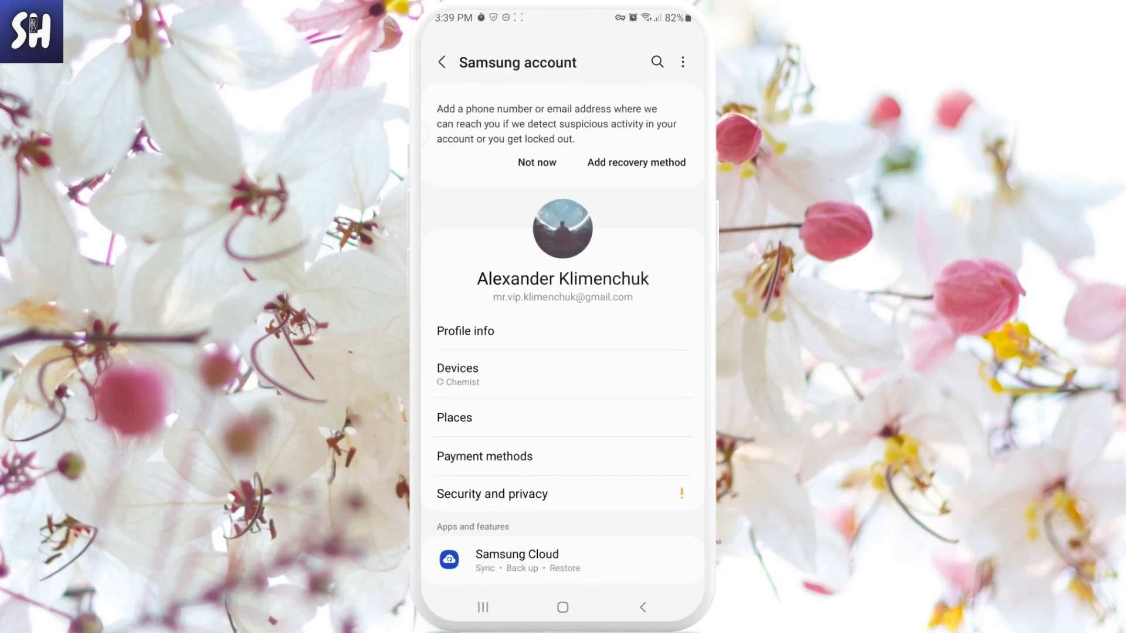
scroll(down, 3)
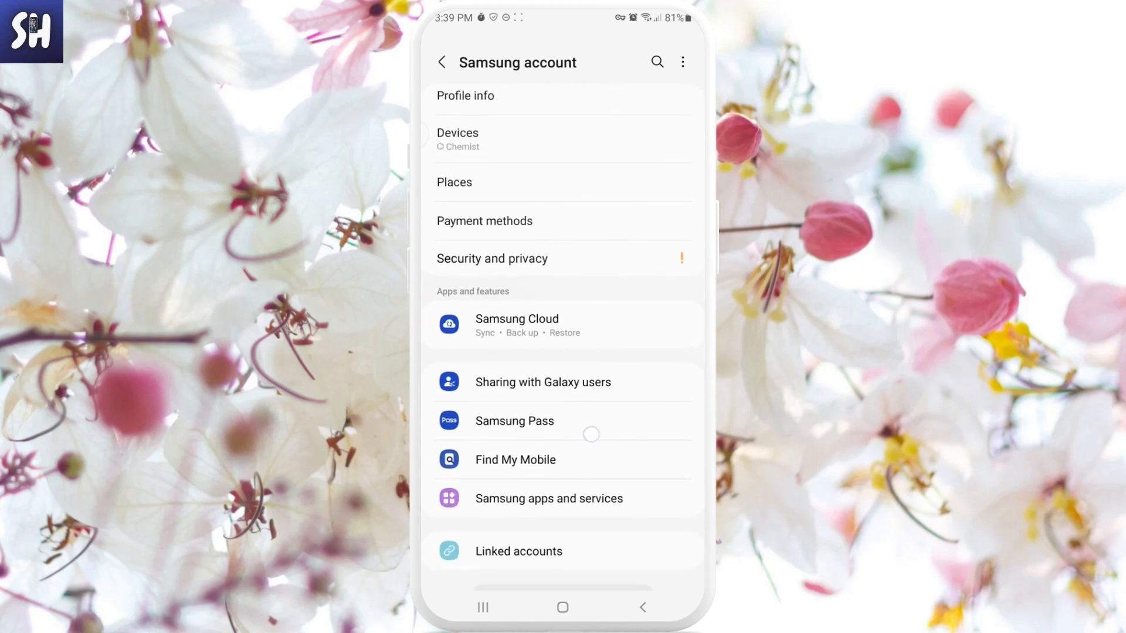